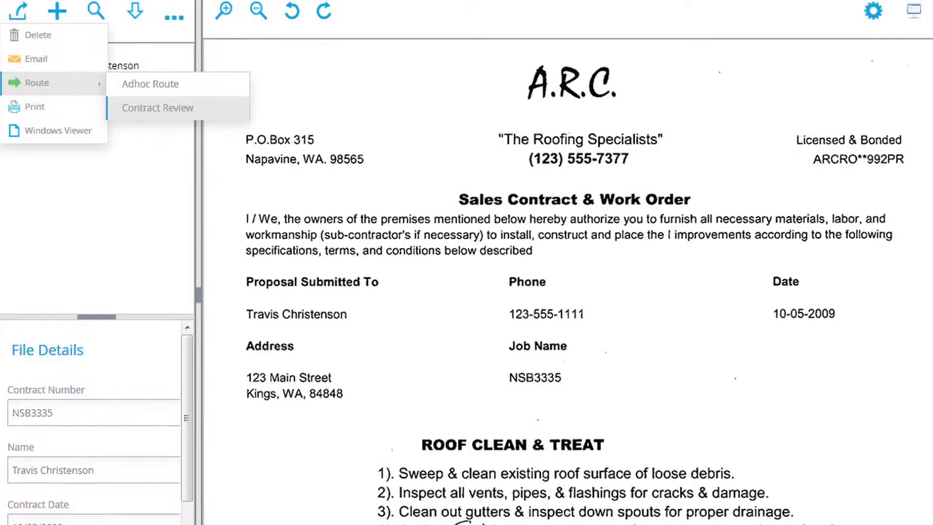
pyautogui.scroll(-3)
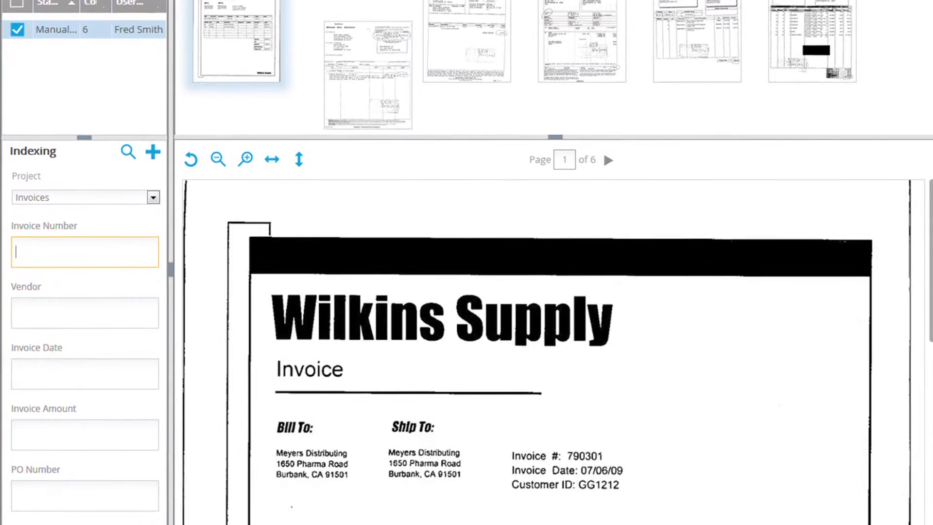
pyautogui.scroll(-3)
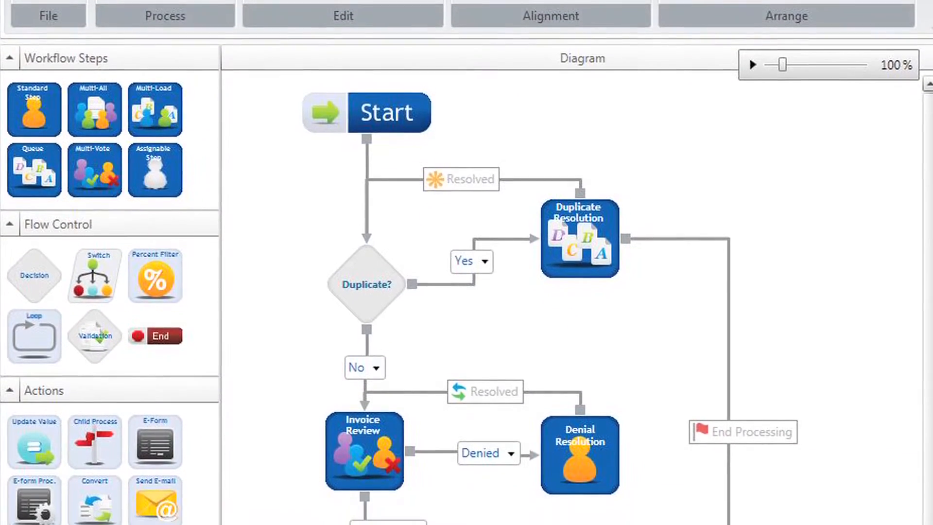
pyautogui.scroll(-3)
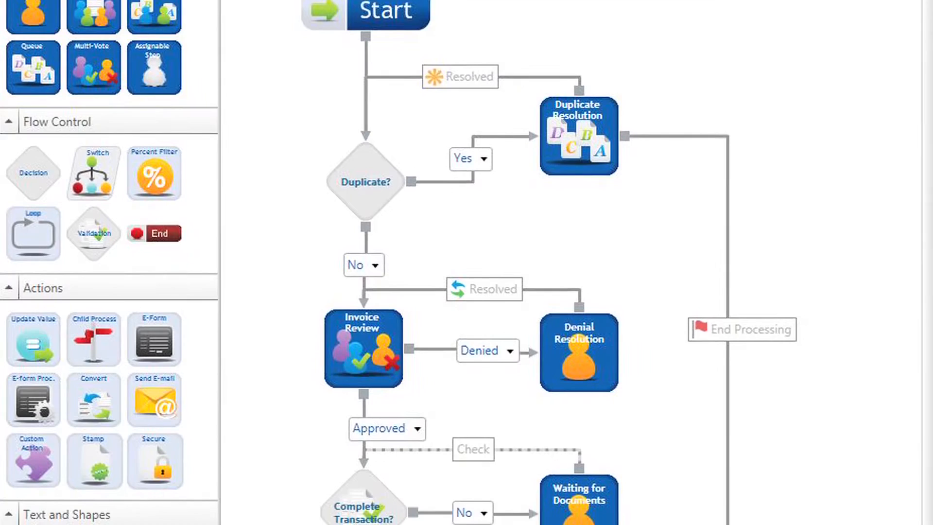
pyautogui.scroll(-3)
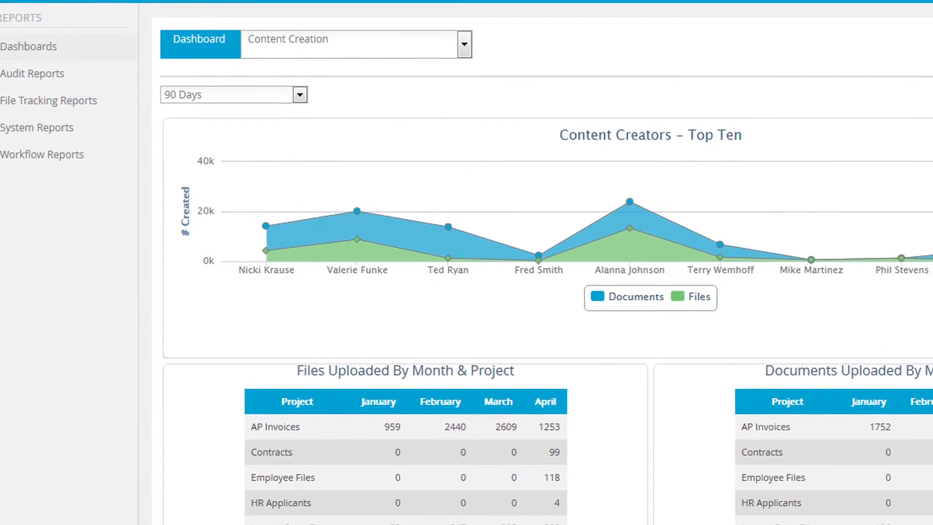
pyautogui.scroll(-3)
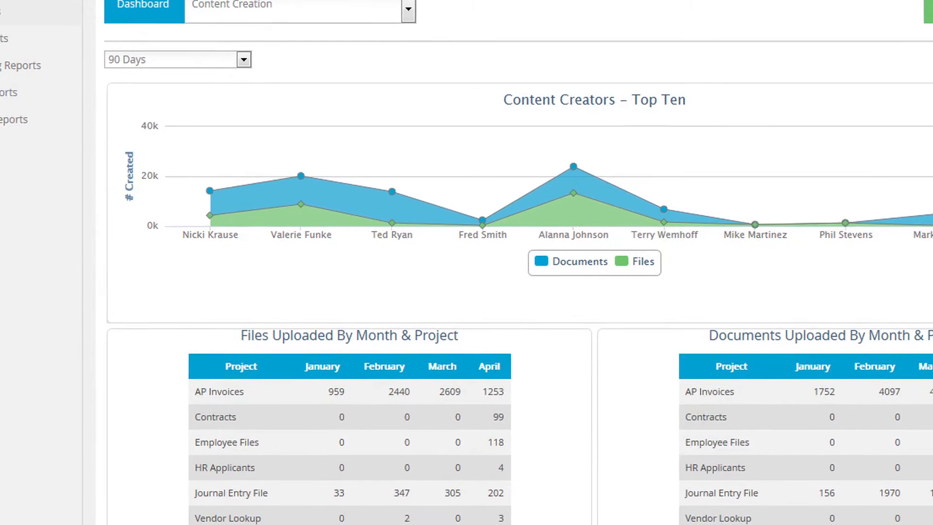
pyautogui.scroll(-3)
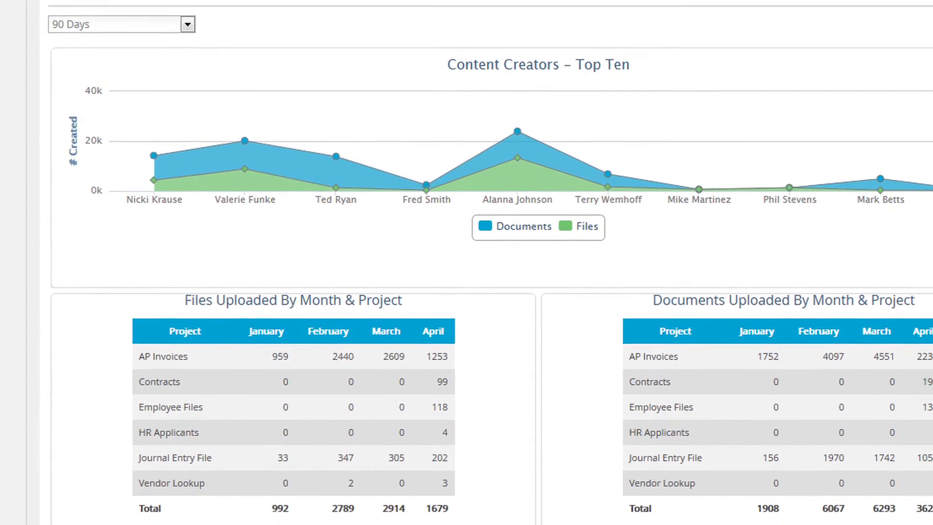